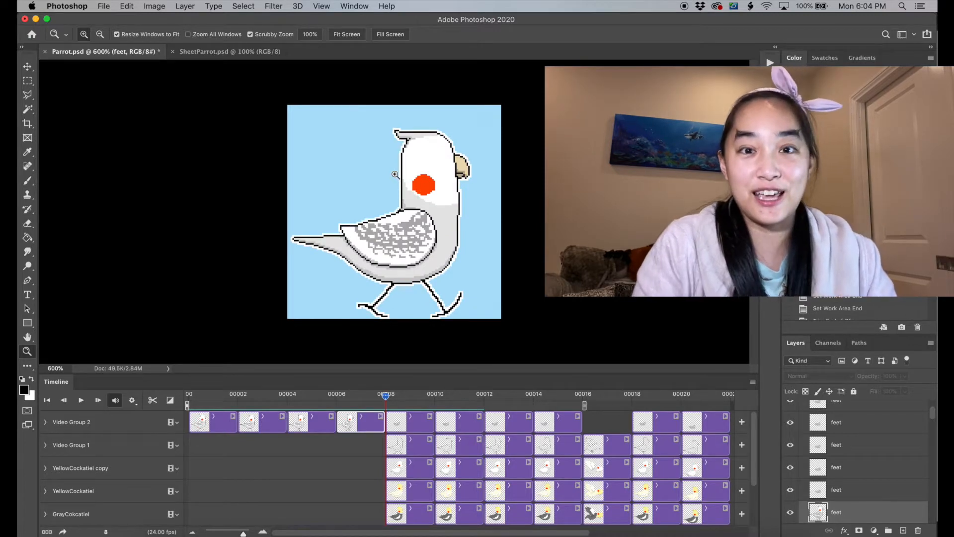
mouse_move(204, 51)
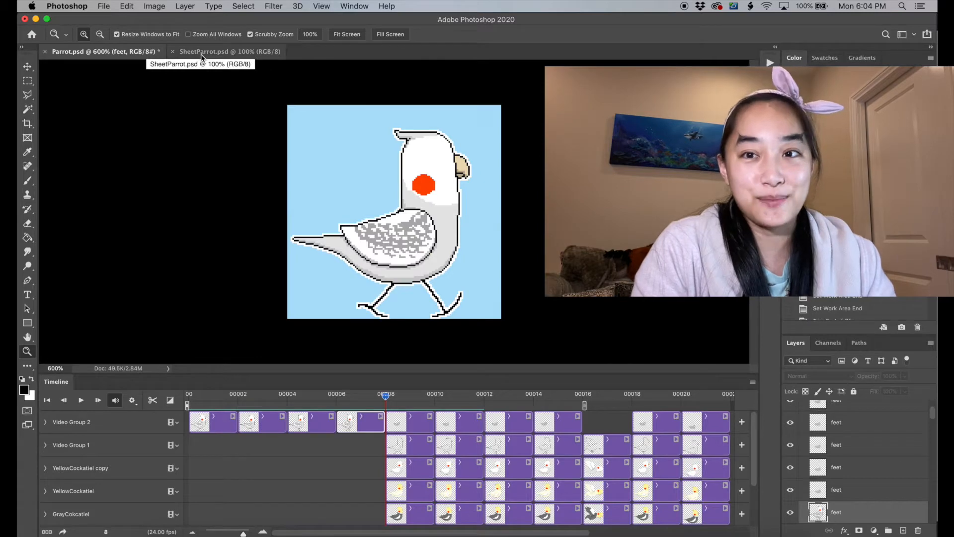
- Bring the SheetParrot.psd sprite sheet to the front and scroll over its parrot frames
click(207, 51)
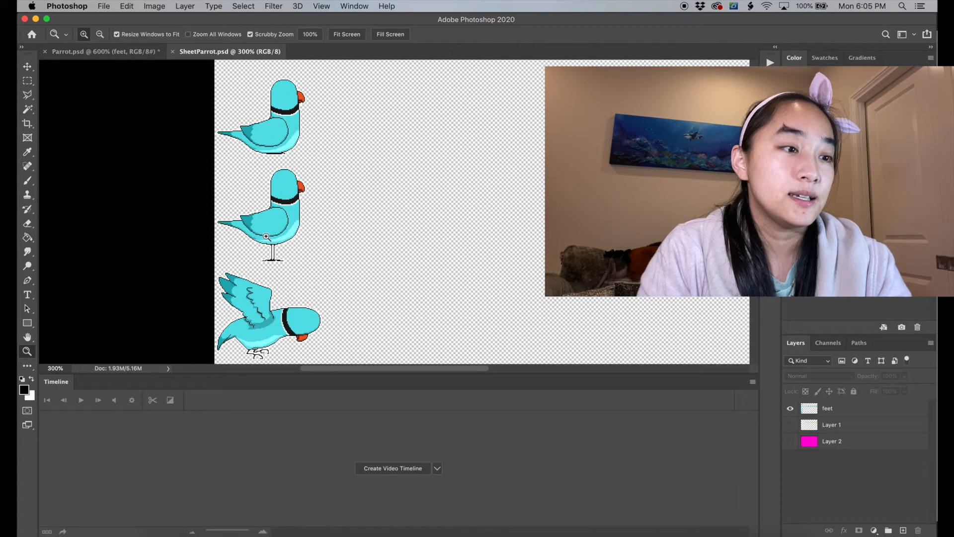
scroll(down, 3)
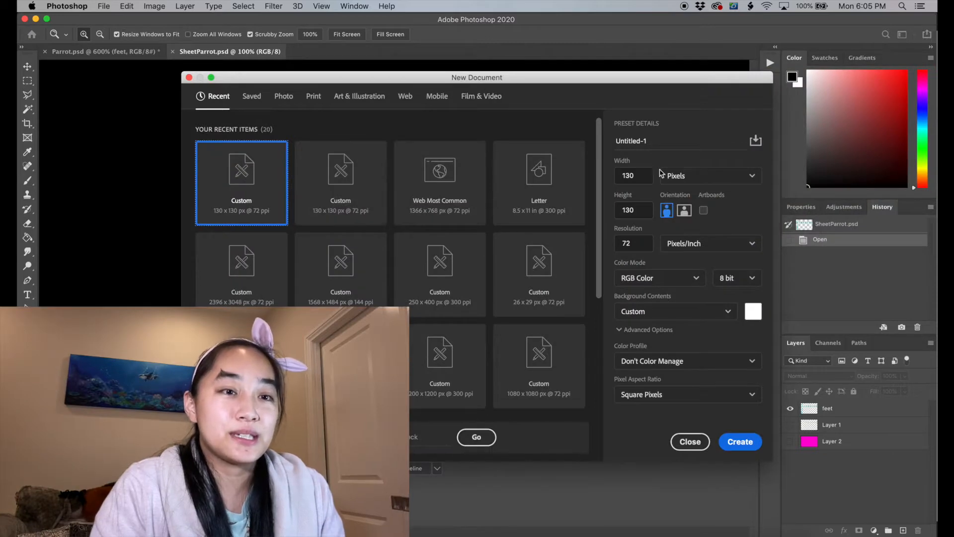
- Create a new document 1040 pixels wide and 650 pixels high
click(632, 176)
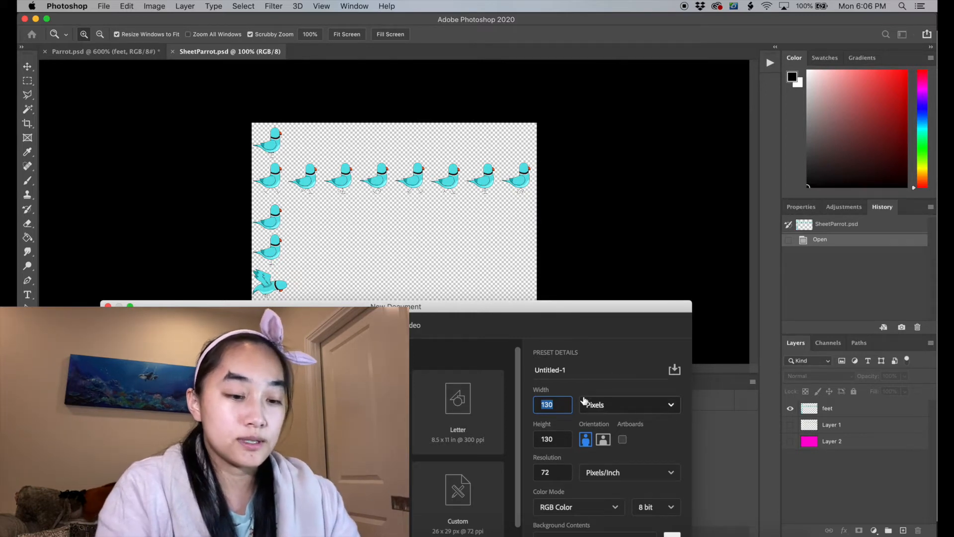
text(10)
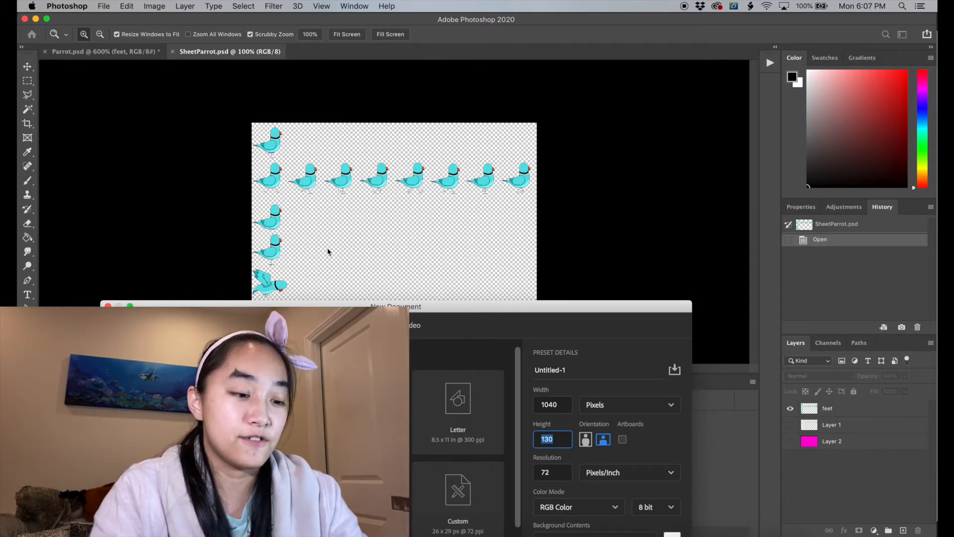
text(650)
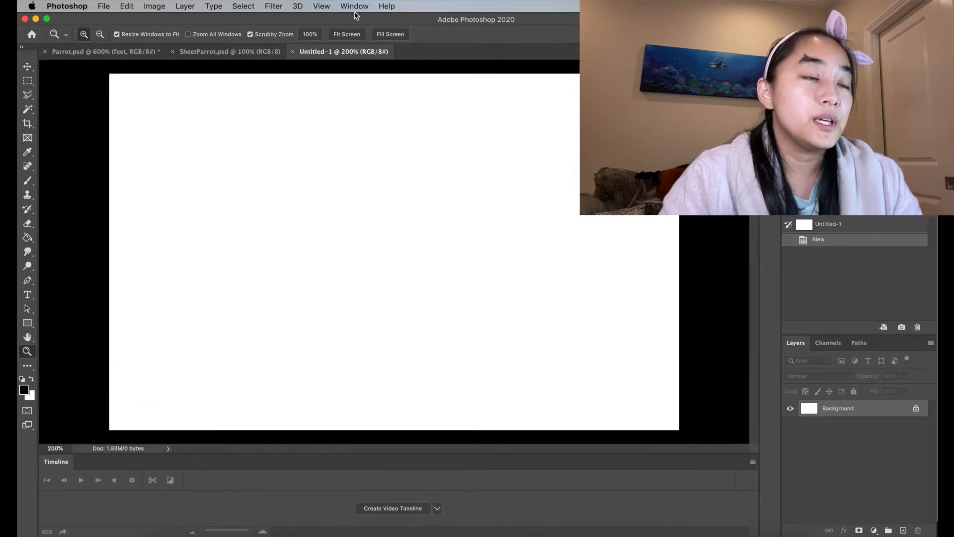
- Glance back at the SheetParrot sheet, then bring the blank Untitled-1 canvas to the front
click(354, 6)
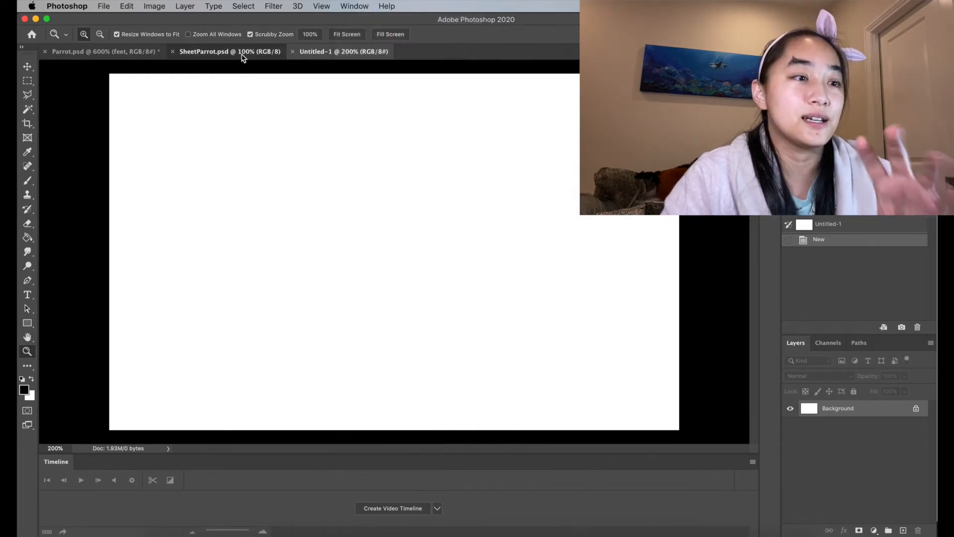
click(230, 51)
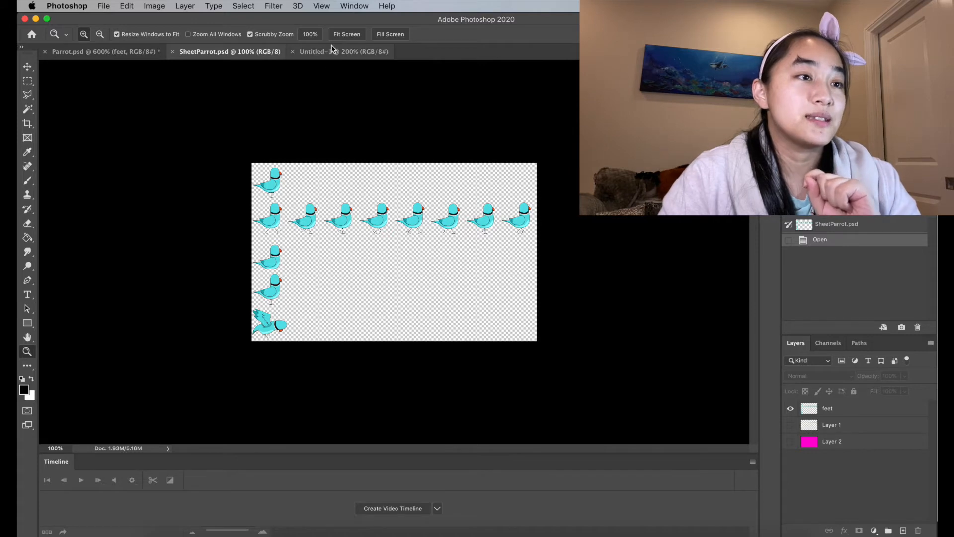
click(344, 51)
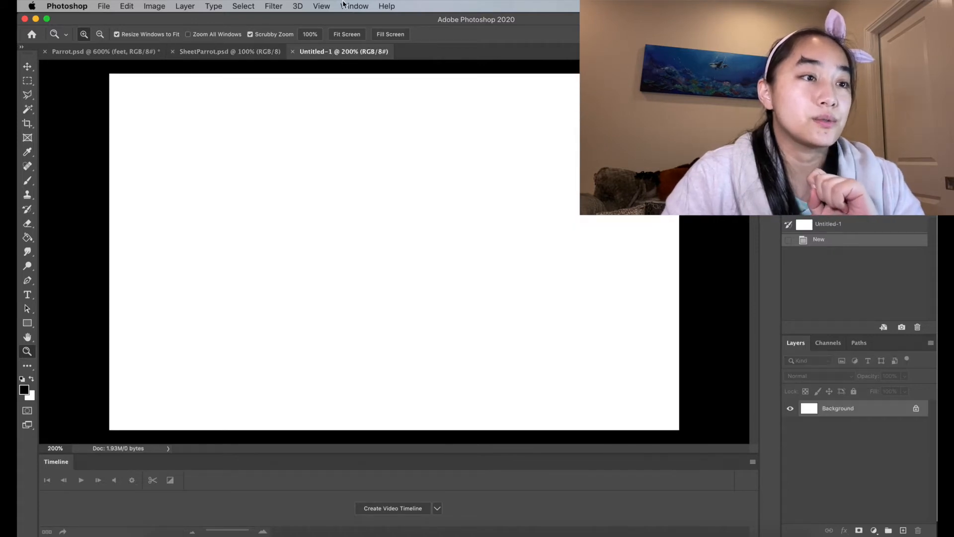
click(321, 6)
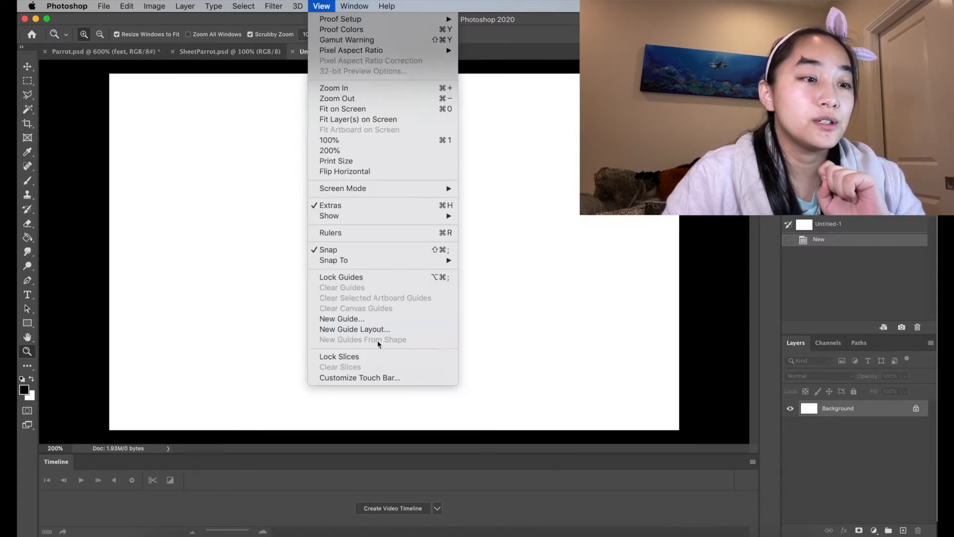
- Add an 8-column, 5-row guide layout to Untitled-1
click(355, 328)
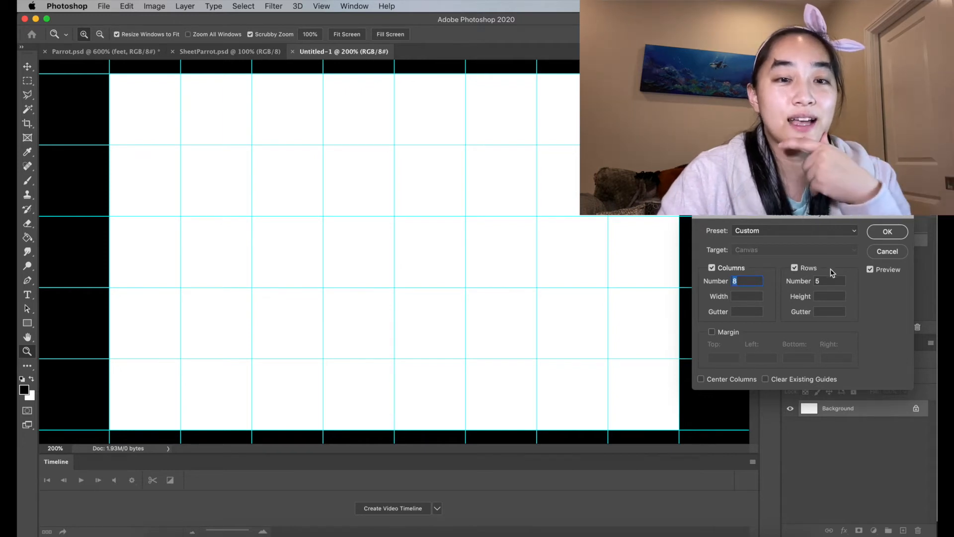
mouse_move(832, 280)
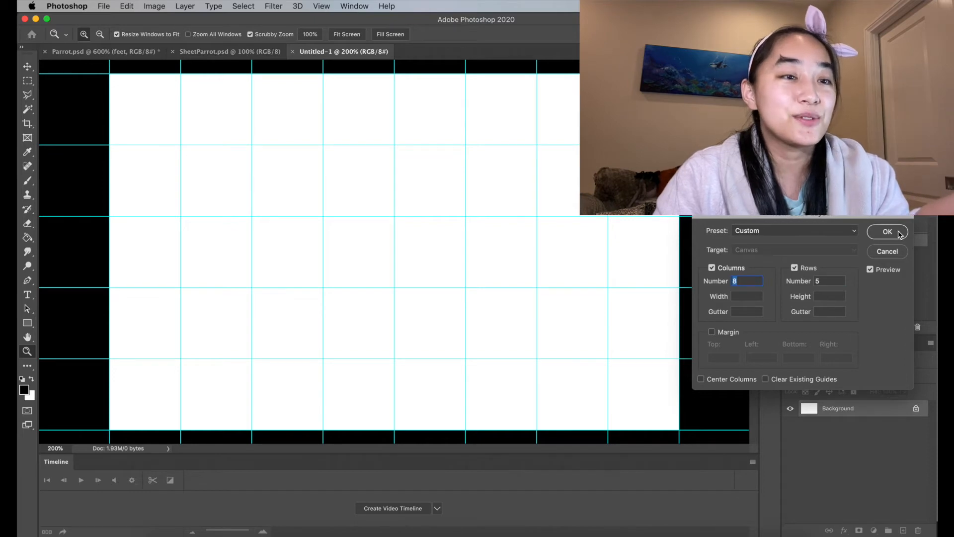
mouse_move(458, 271)
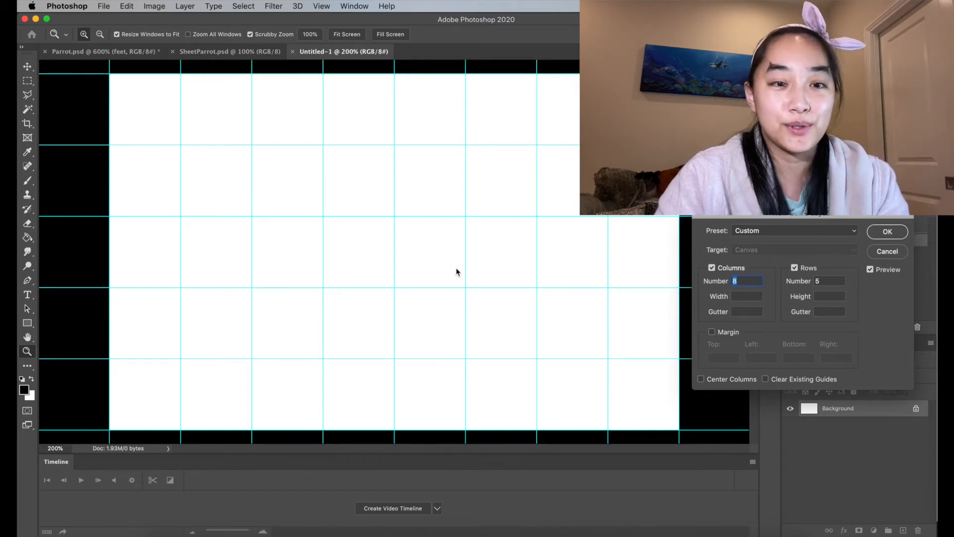
click(886, 231)
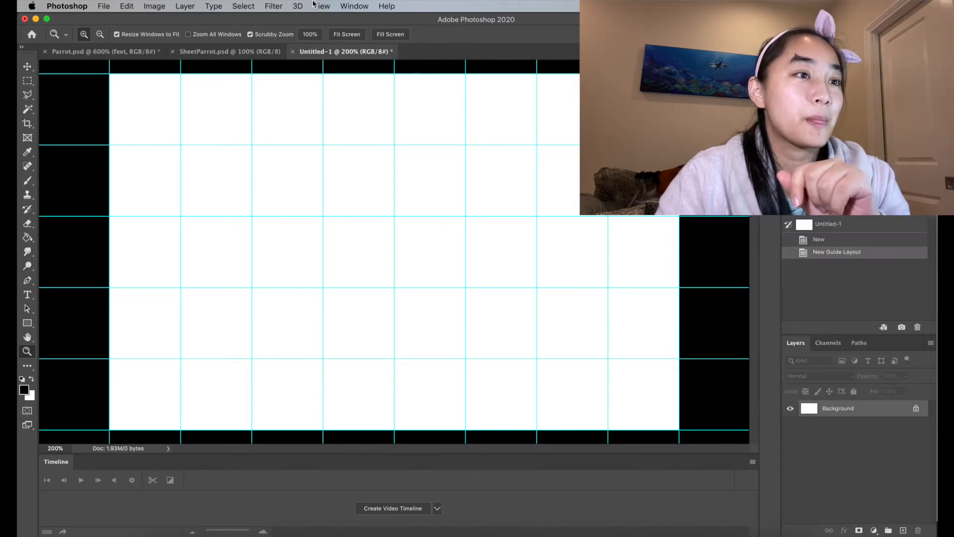
click(354, 6)
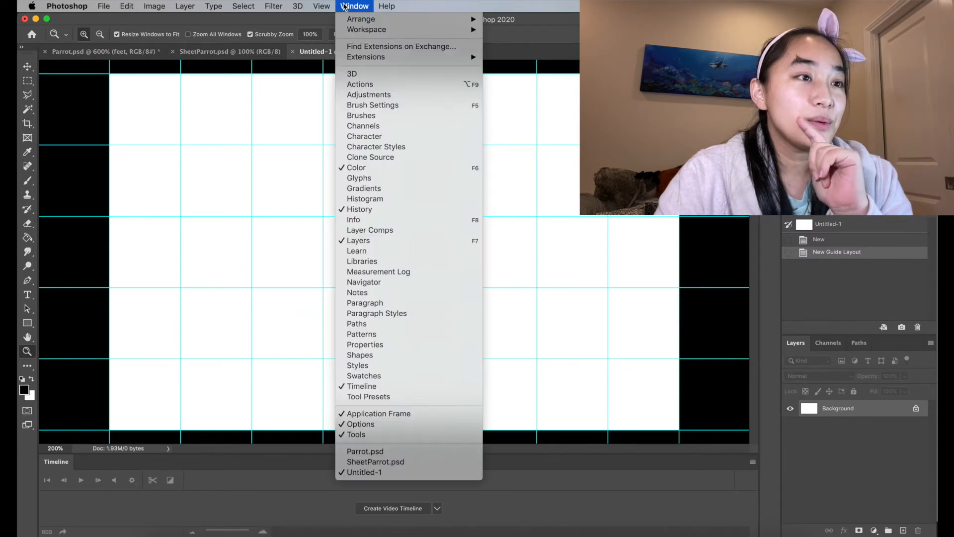
- Browse the View and Help menus to confirm snapping is enabled
click(321, 5)
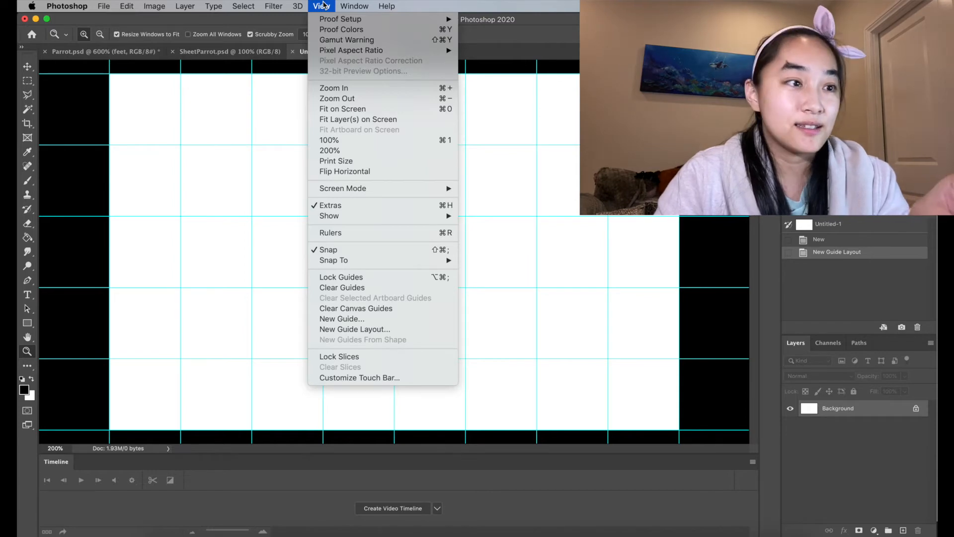
click(386, 6)
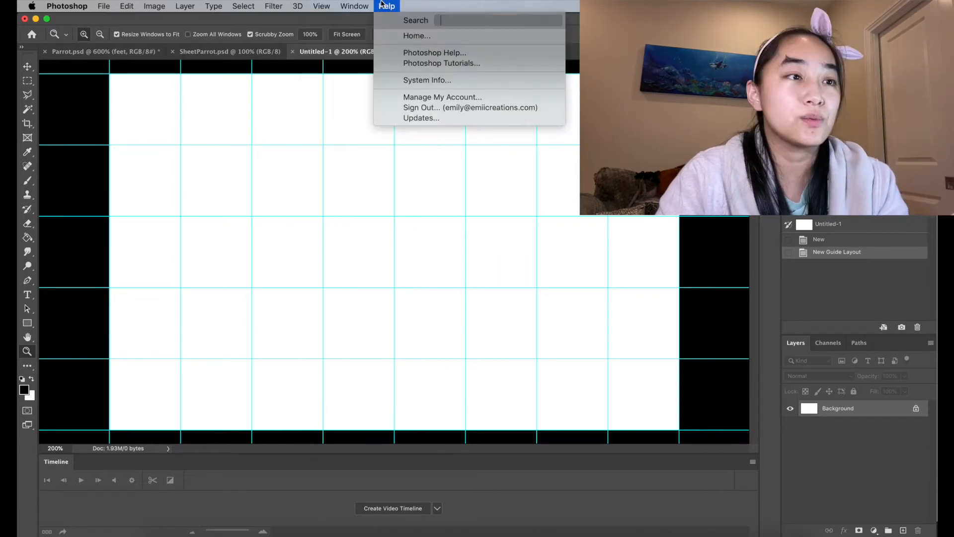
click(321, 6)
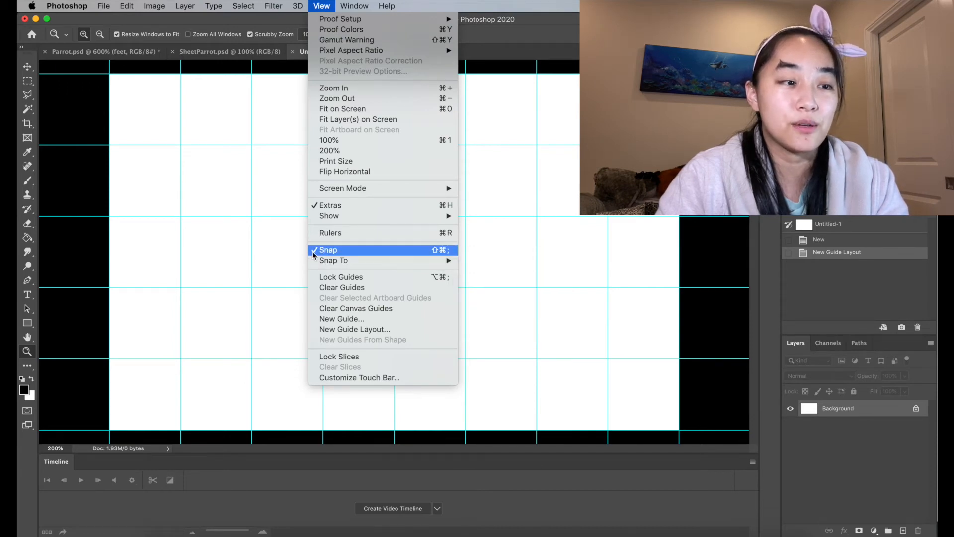
mouse_move(334, 259)
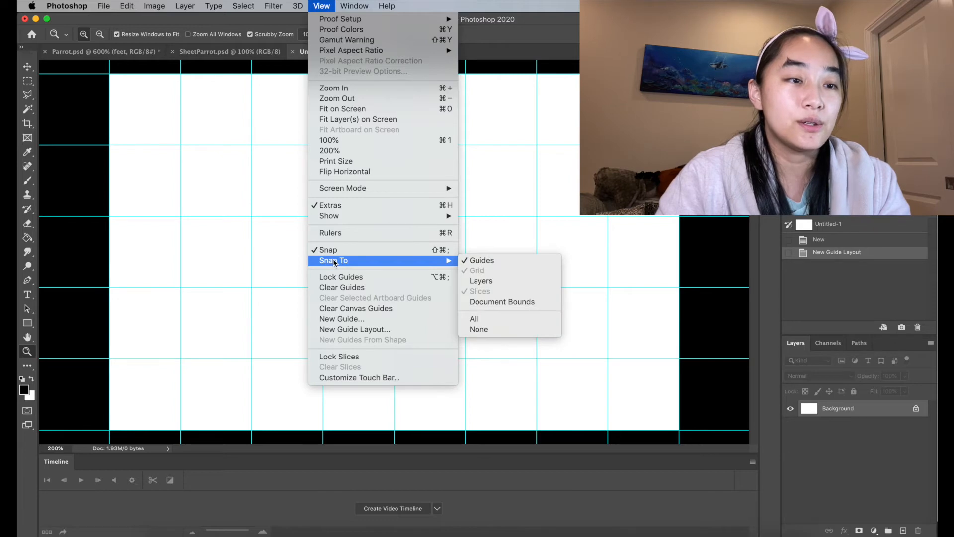
mouse_move(481, 260)
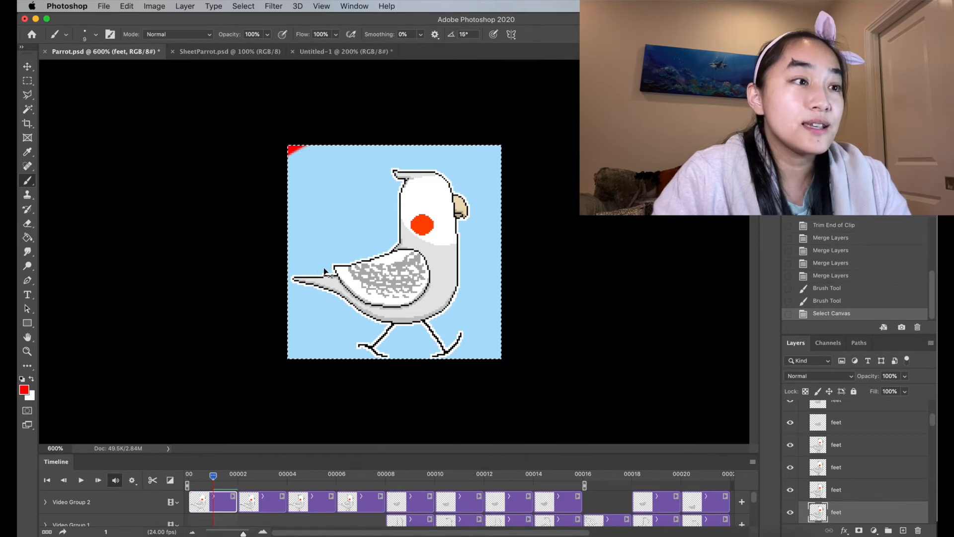
- Paste the first parrot frame into Untitled-1 and drag it into the leftmost grid cell
click(344, 51)
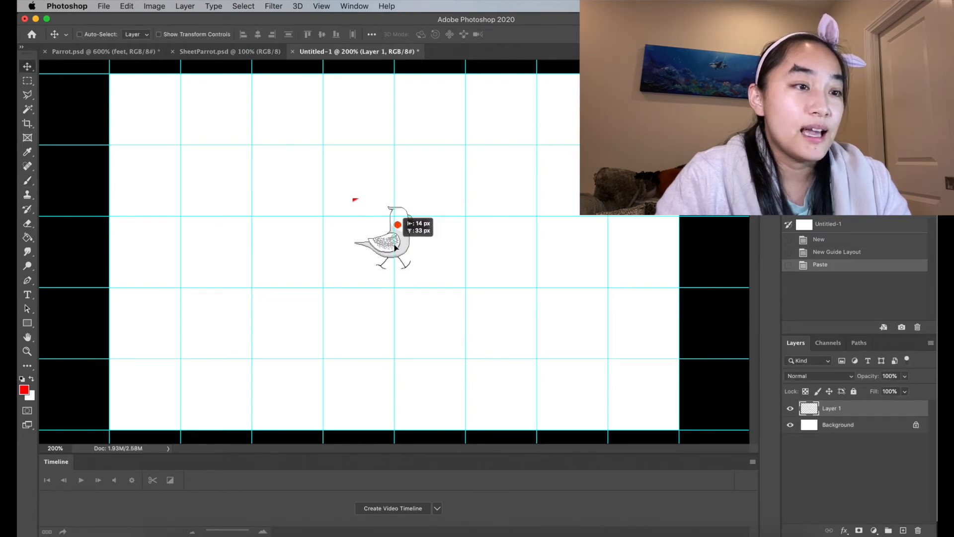
drag(395, 243, 398, 228)
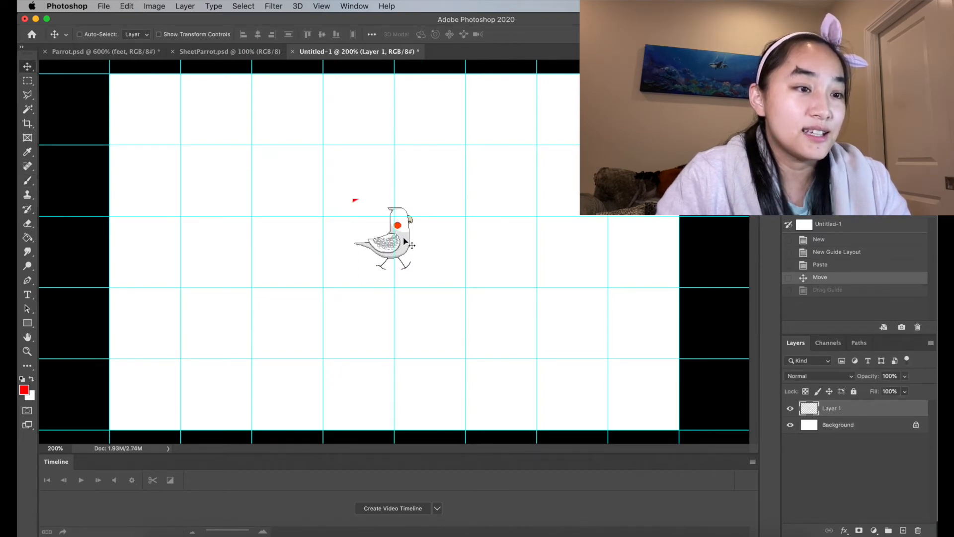
drag(396, 237, 284, 177)
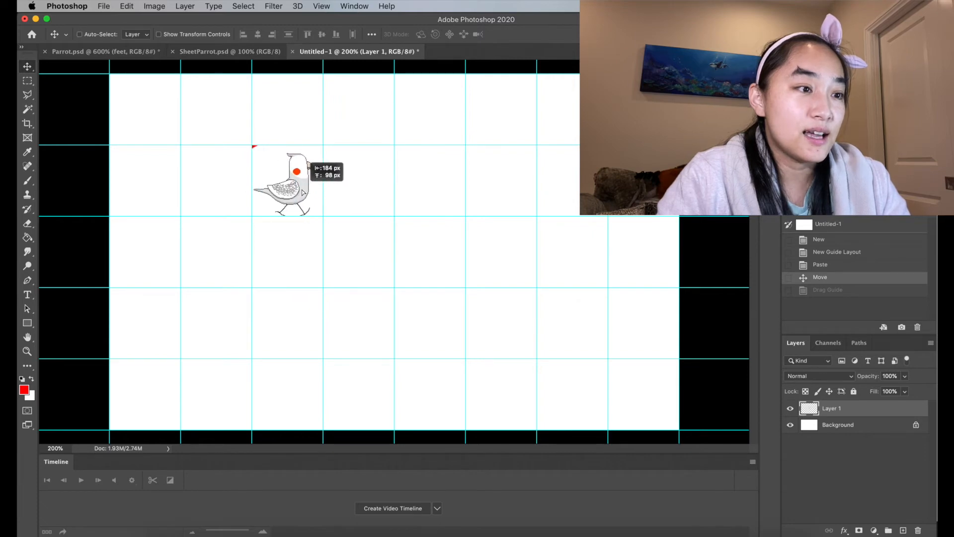
drag(298, 183, 173, 183)
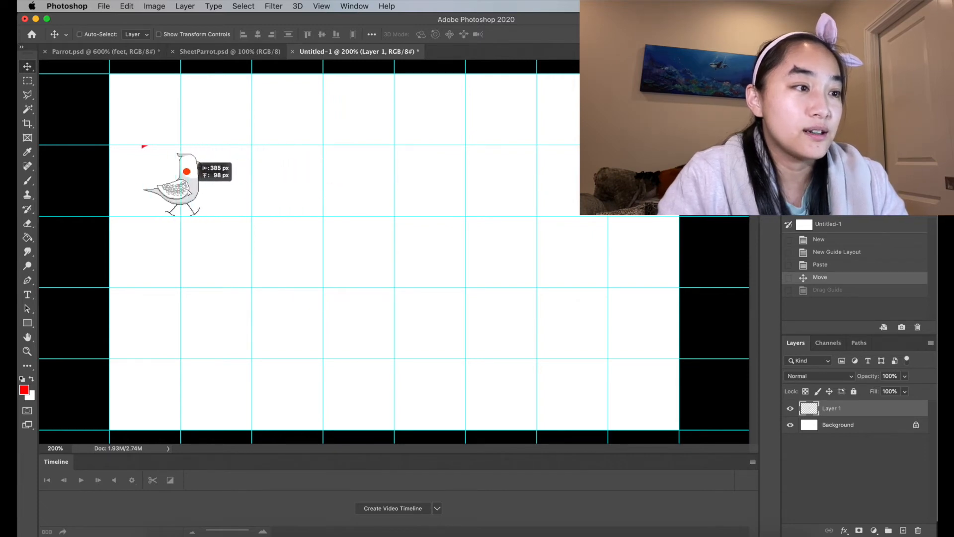
drag(185, 179, 140, 179)
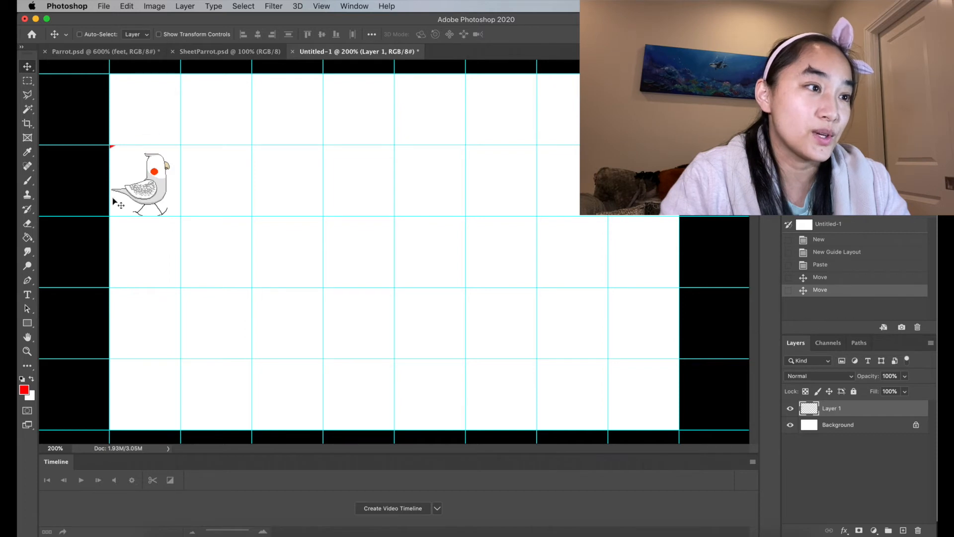
mouse_move(464, 196)
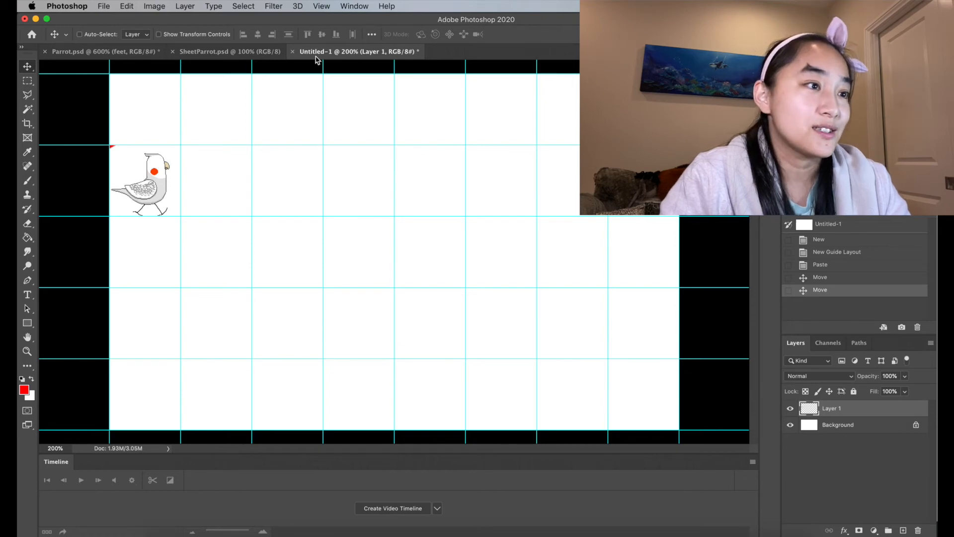
click(73, 51)
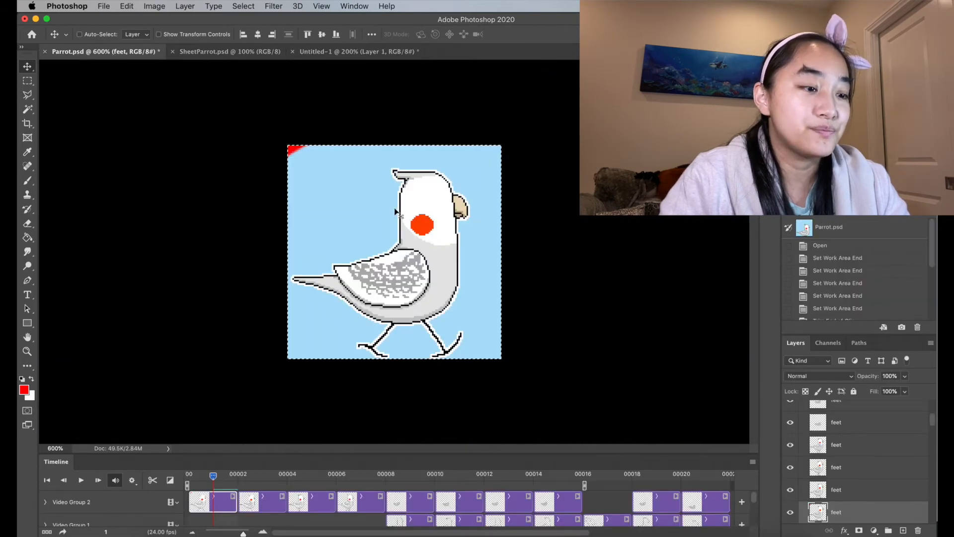
- Paste the next parrot frame into Untitled-1 and position it in the neighbouring cell
click(261, 485)
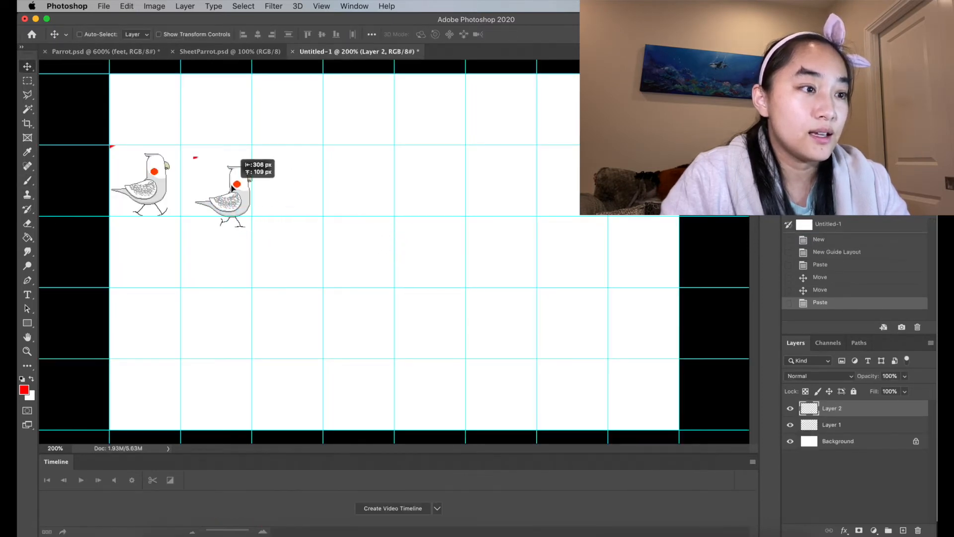
click(85, 51)
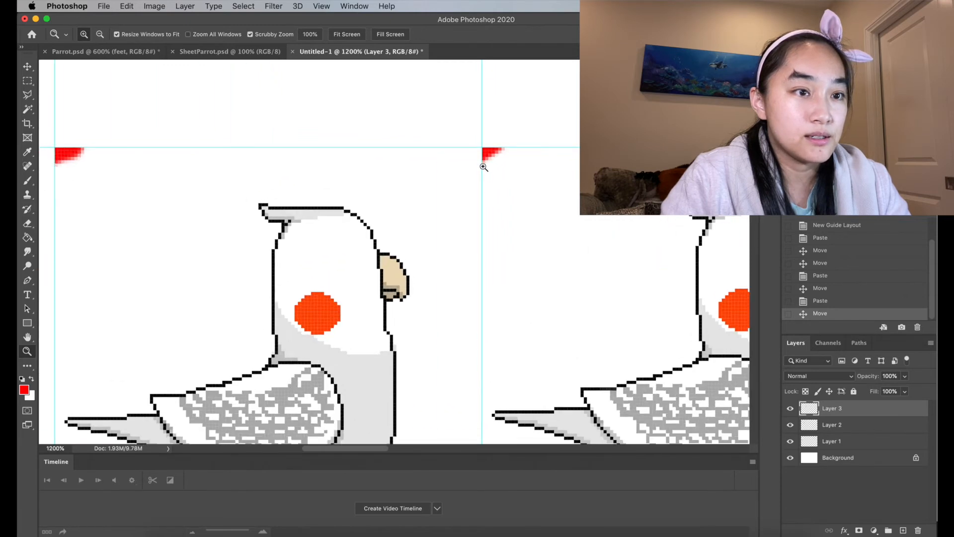
- Zoom out over the placed parrot frames and open the Layer menu to merge them
click(482, 167)
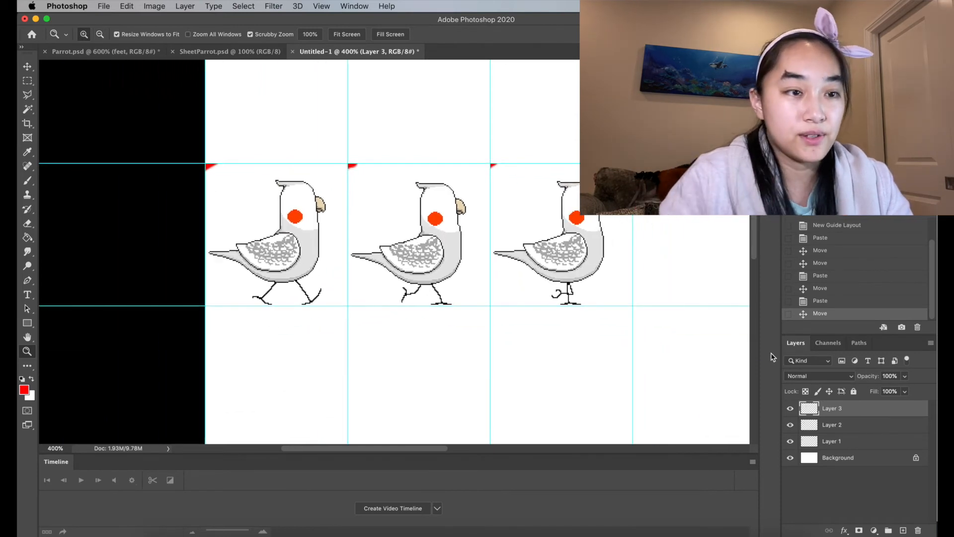
click(185, 6)
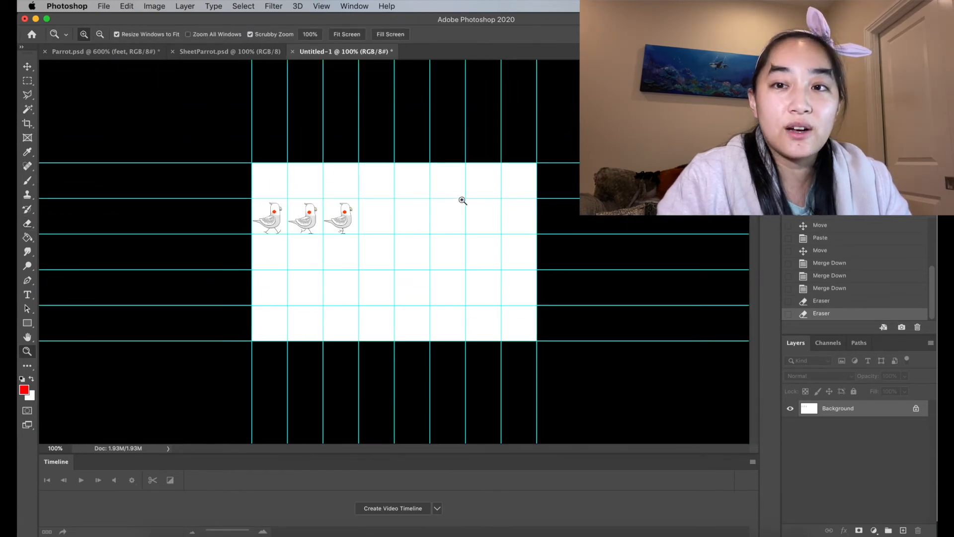
- Overlay SheetParrot.psd with an 8-column, 5-row guide grid
click(230, 51)
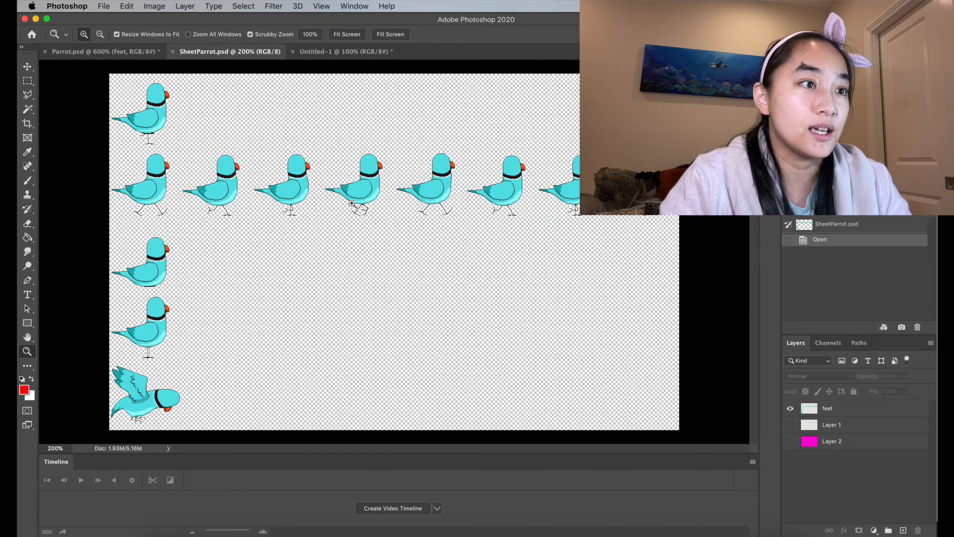
click(321, 6)
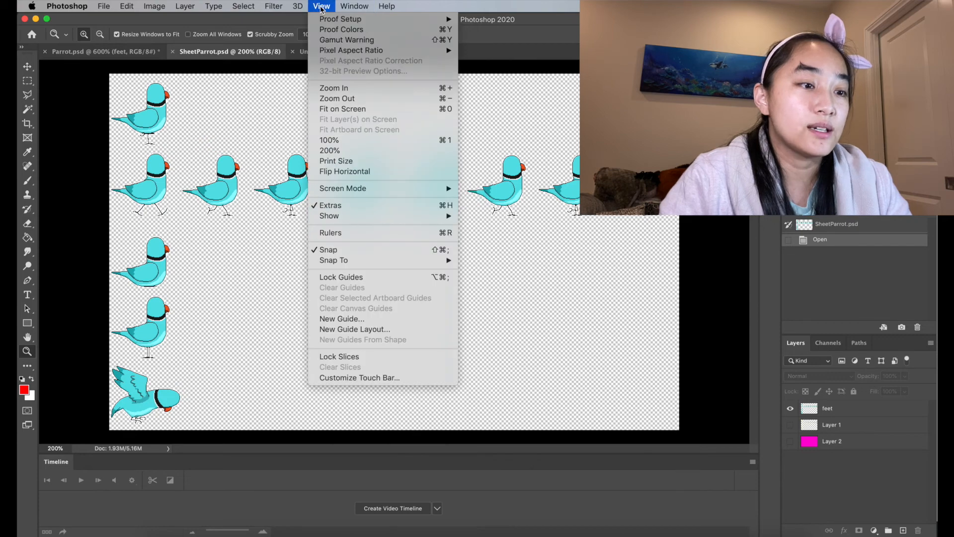
click(354, 329)
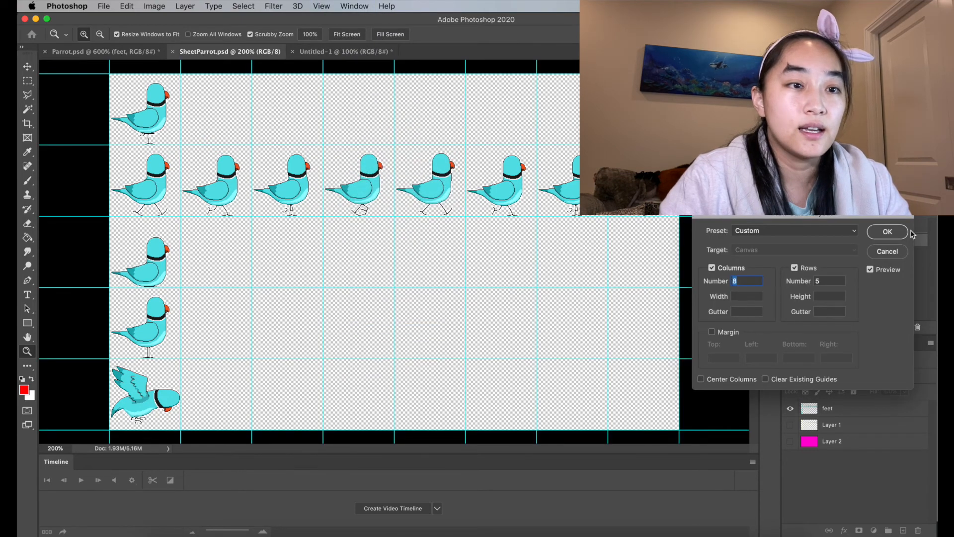
click(887, 231)
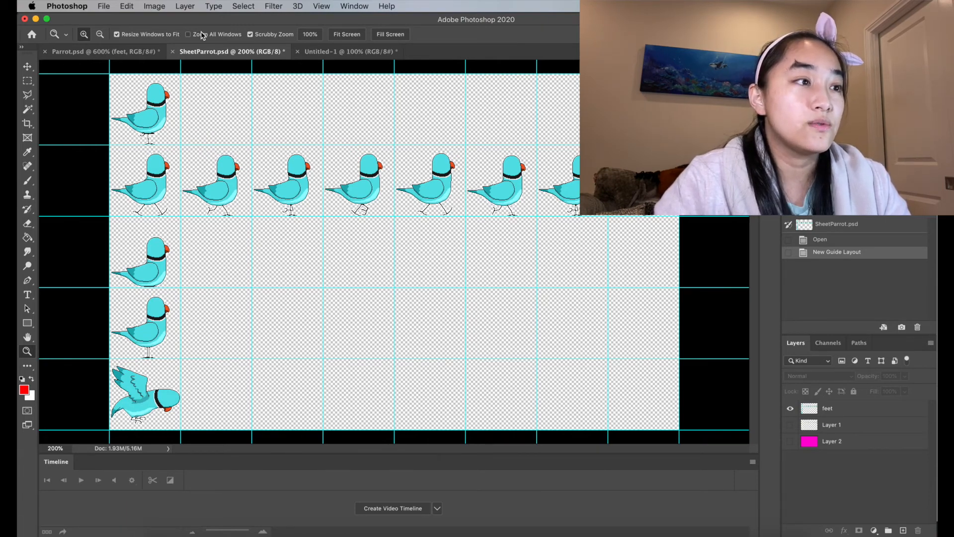
- Launch Save for Web (Legacy) to preview the 1040 × 650 sheet
click(103, 6)
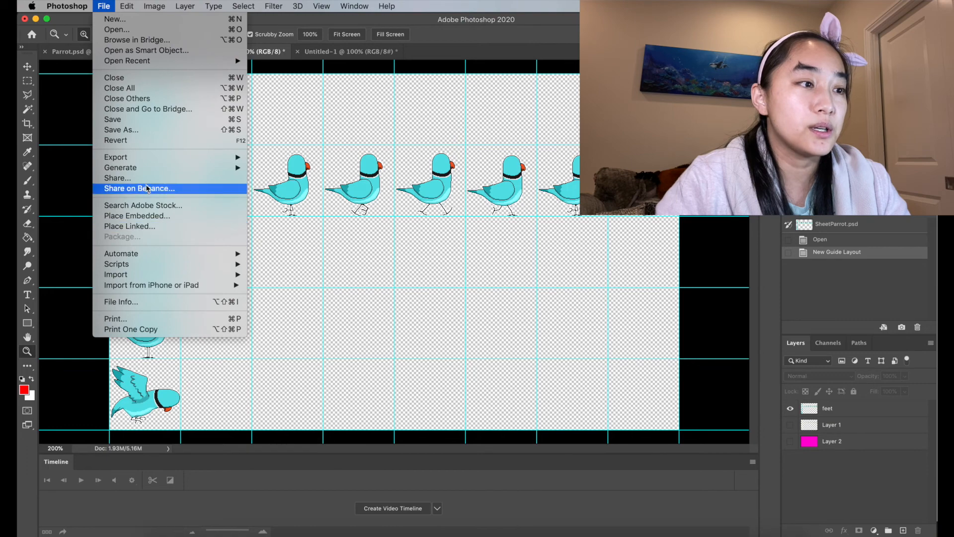
mouse_move(115, 157)
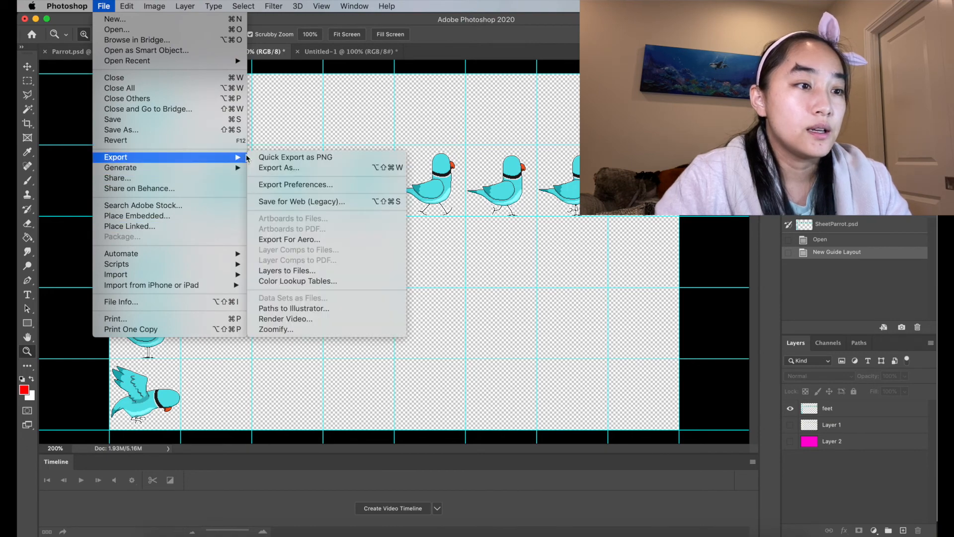
click(300, 201)
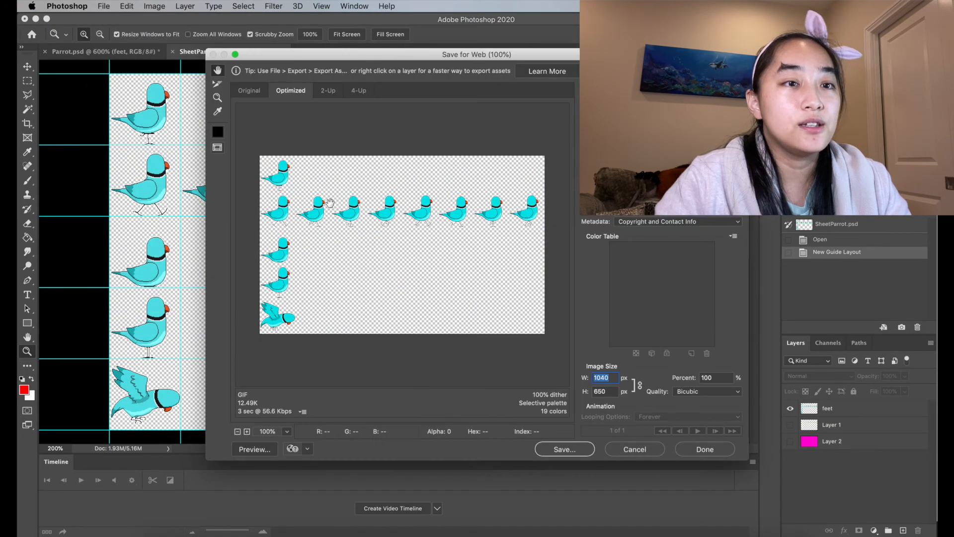